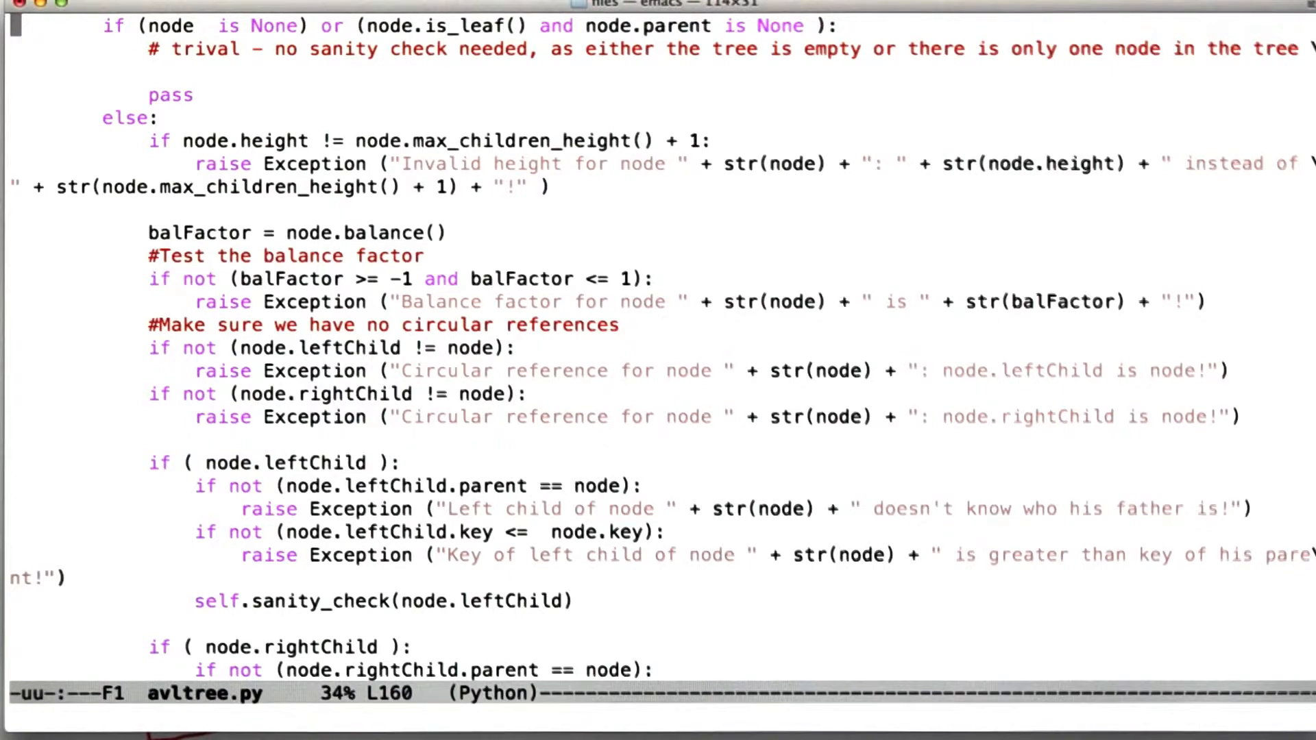
{"action": "scroll", "scroll_direction": "down", "scroll_amount": 3}
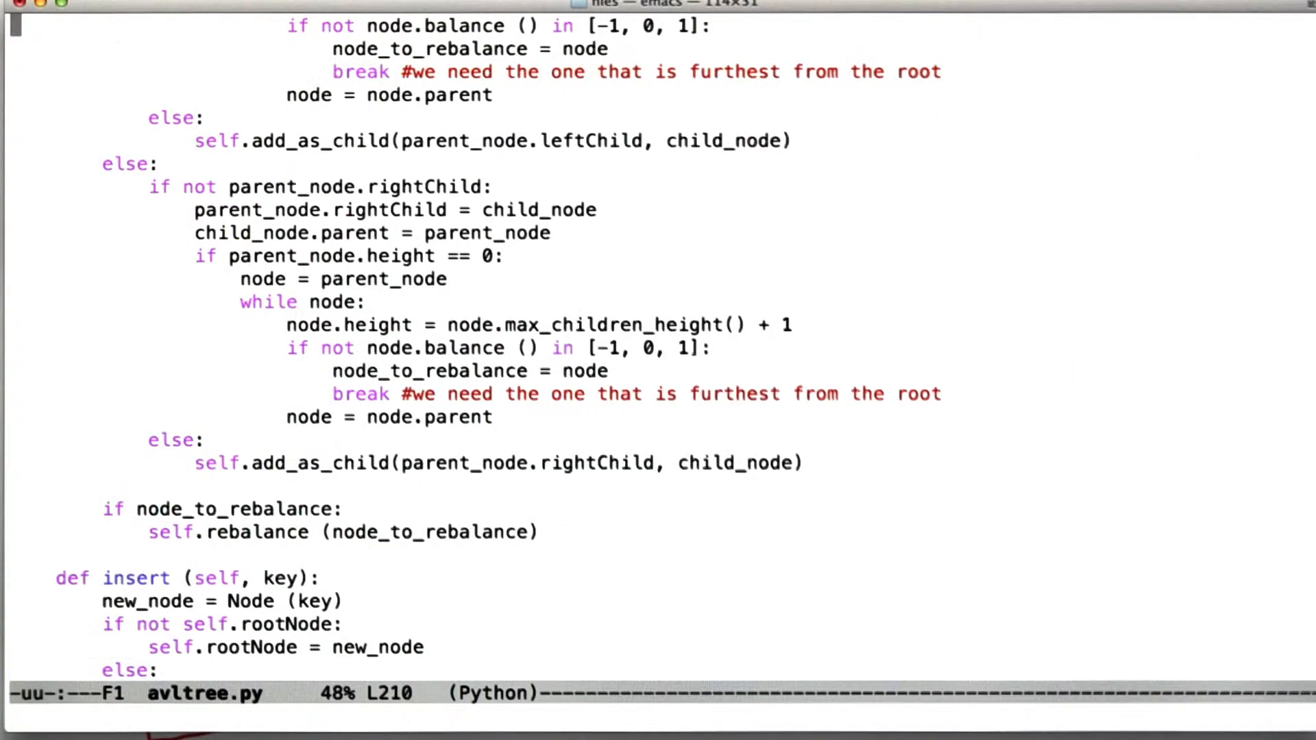
{"action": "scroll", "scroll_direction": "down", "scroll_amount": 3}
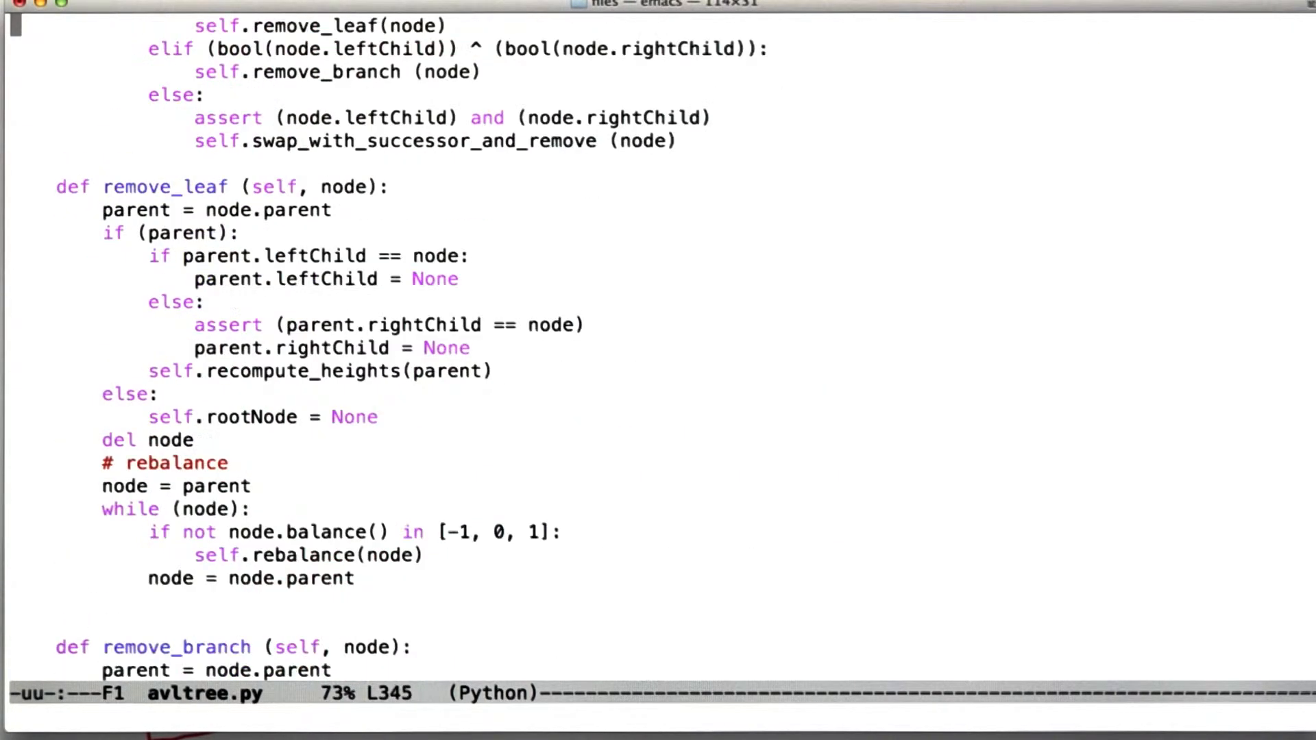
{"action": "scroll", "scroll_direction": "down", "scroll_amount": 3}
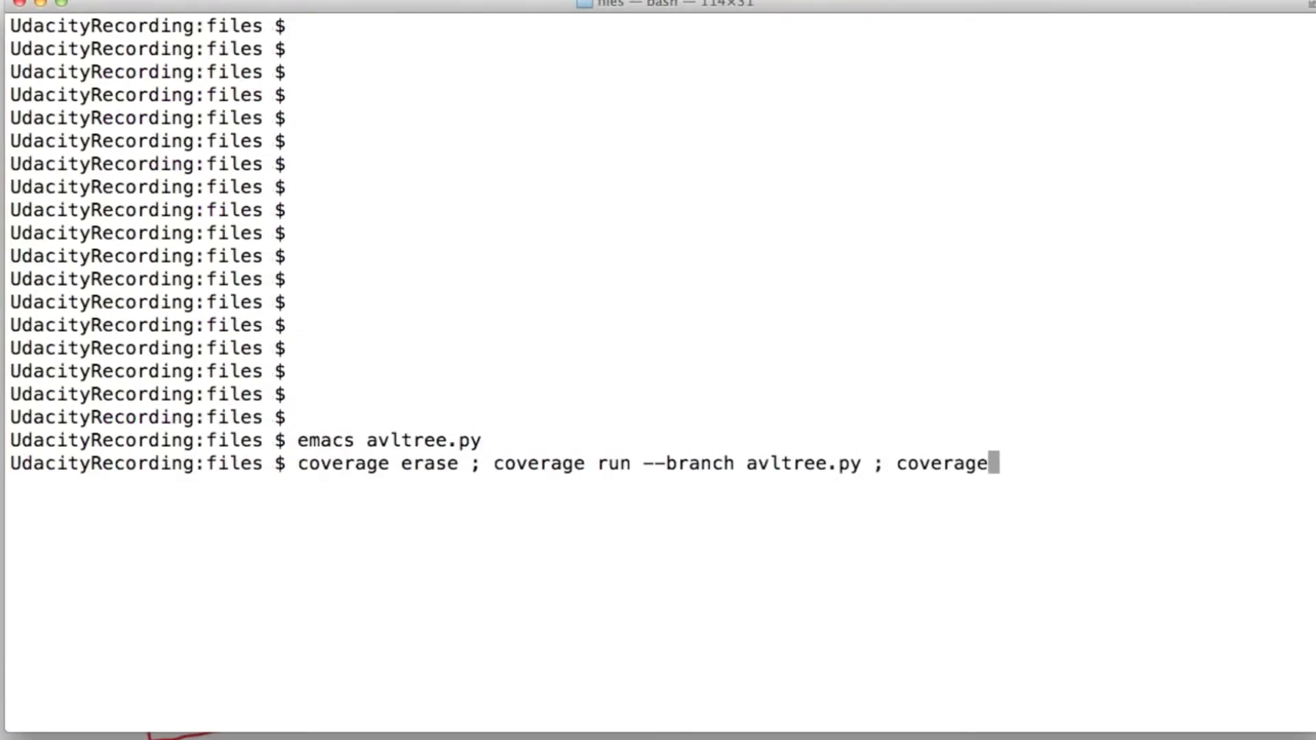
{"action": "type", "text": "html"}
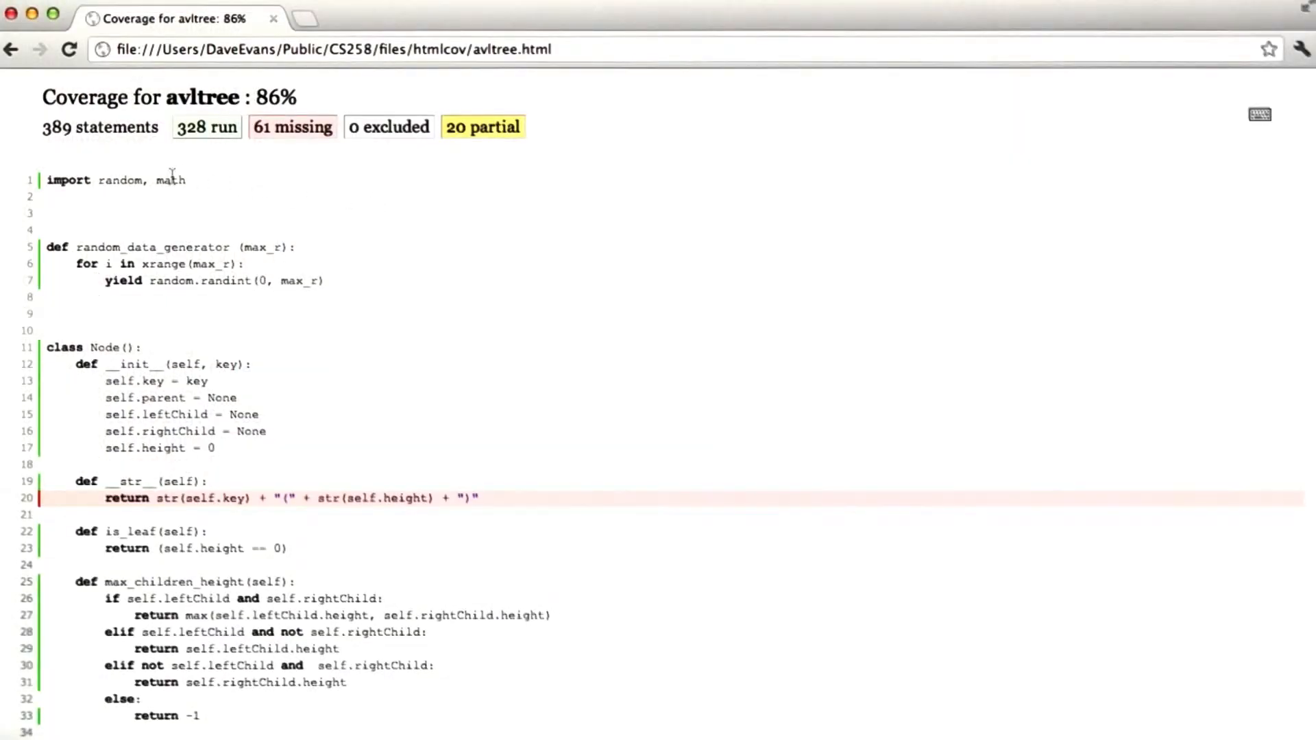
{"action": "mouse_move", "coordinate": [144, 159]}
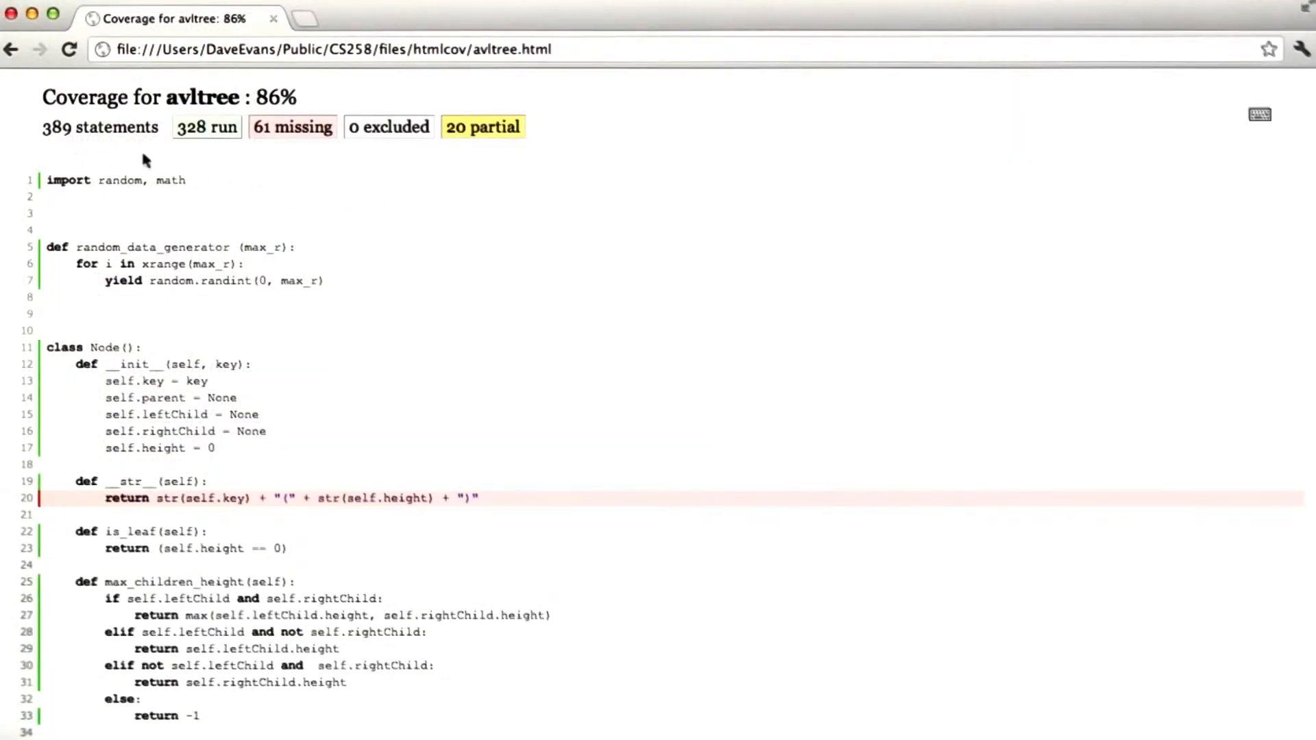
{"action": "mouse_move", "coordinate": [295, 143]}
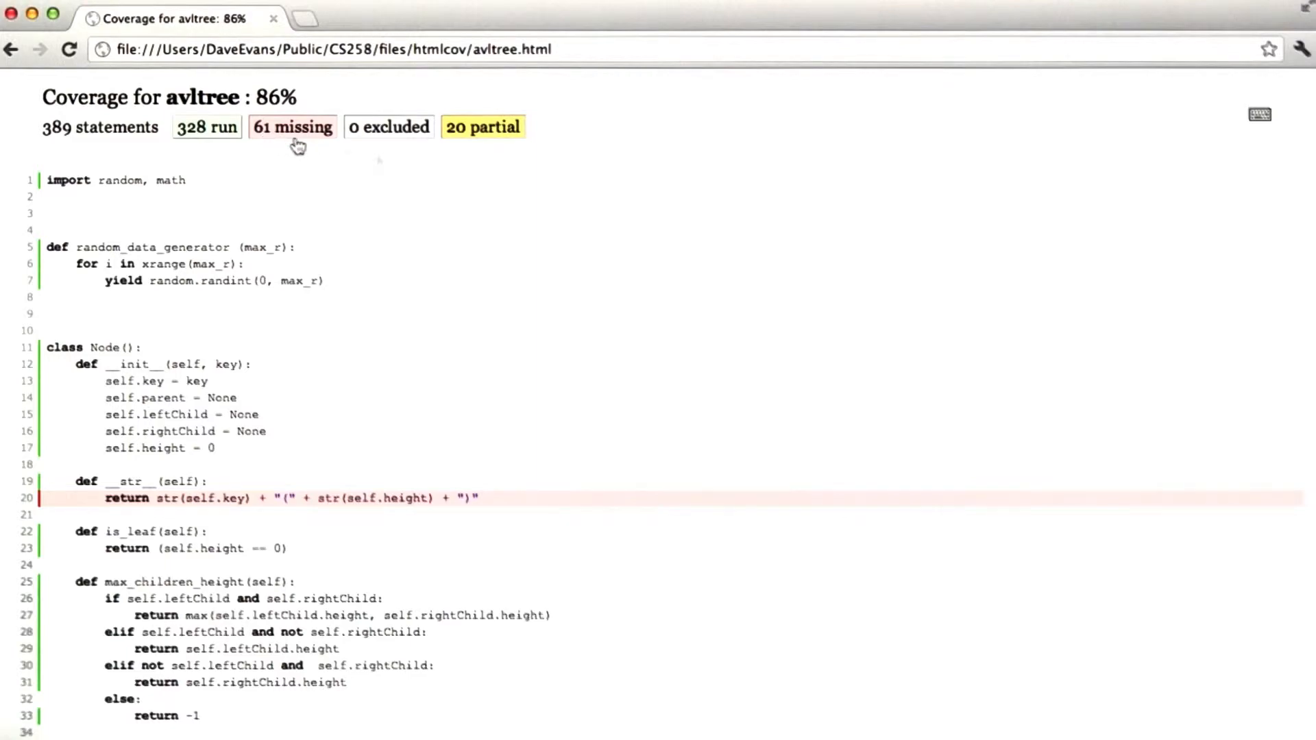
{"action": "scroll", "scroll_direction": "down", "scroll_amount": 3}
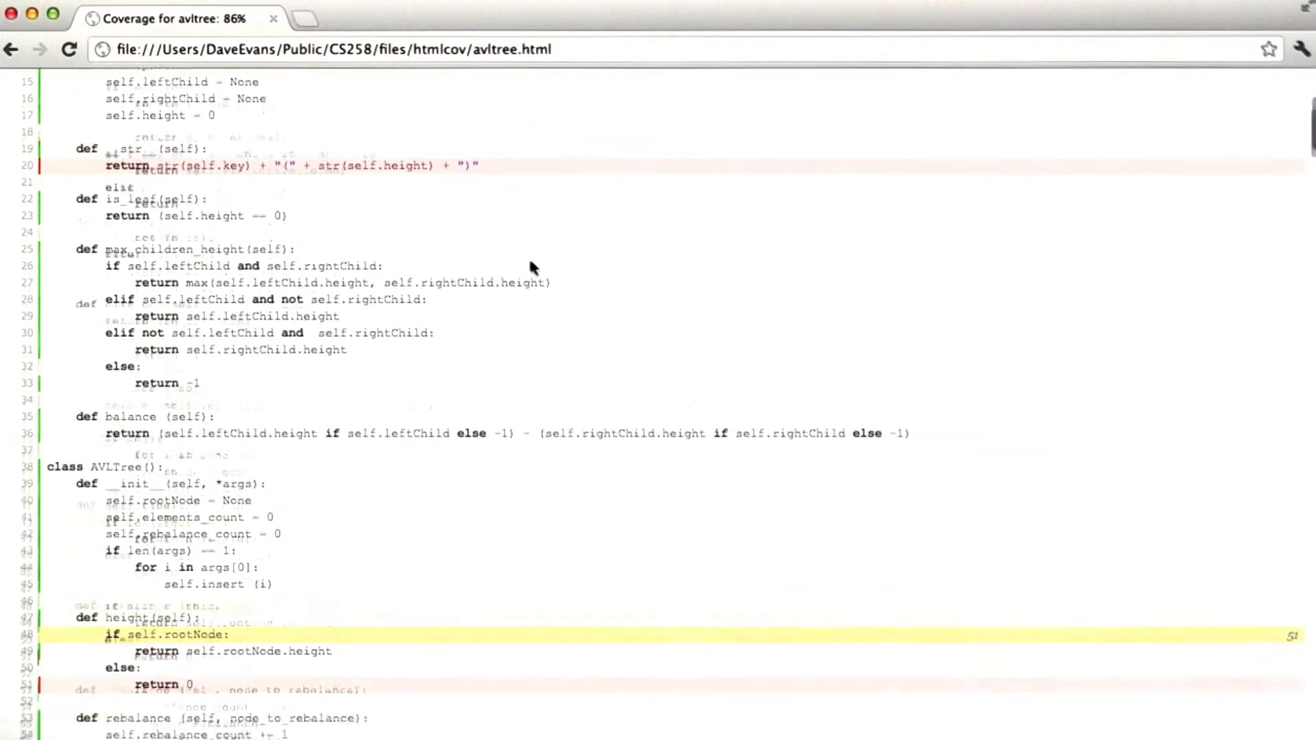
{"action": "scroll", "scroll_direction": "down", "scroll_amount": 3}
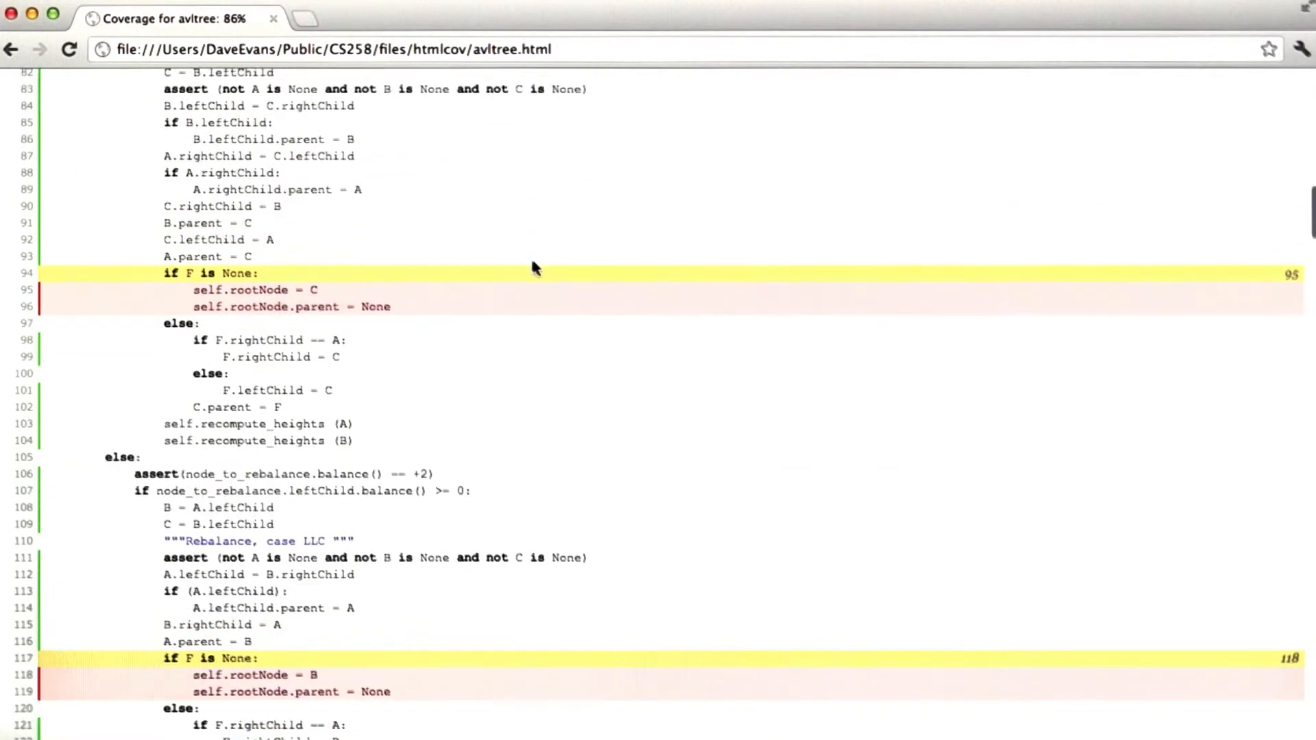
{"action": "scroll", "scroll_direction": "down", "scroll_amount": 3}
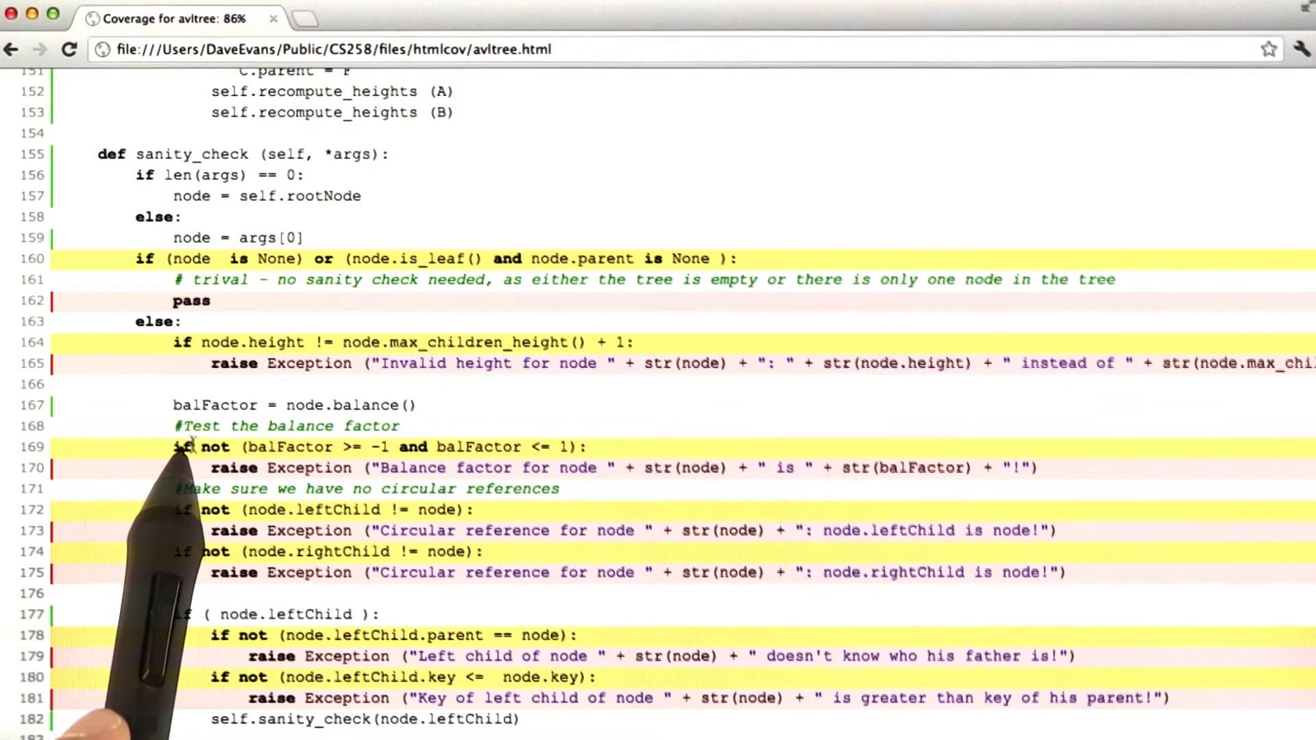
{"action": "mouse_move", "coordinate": [137, 206]}
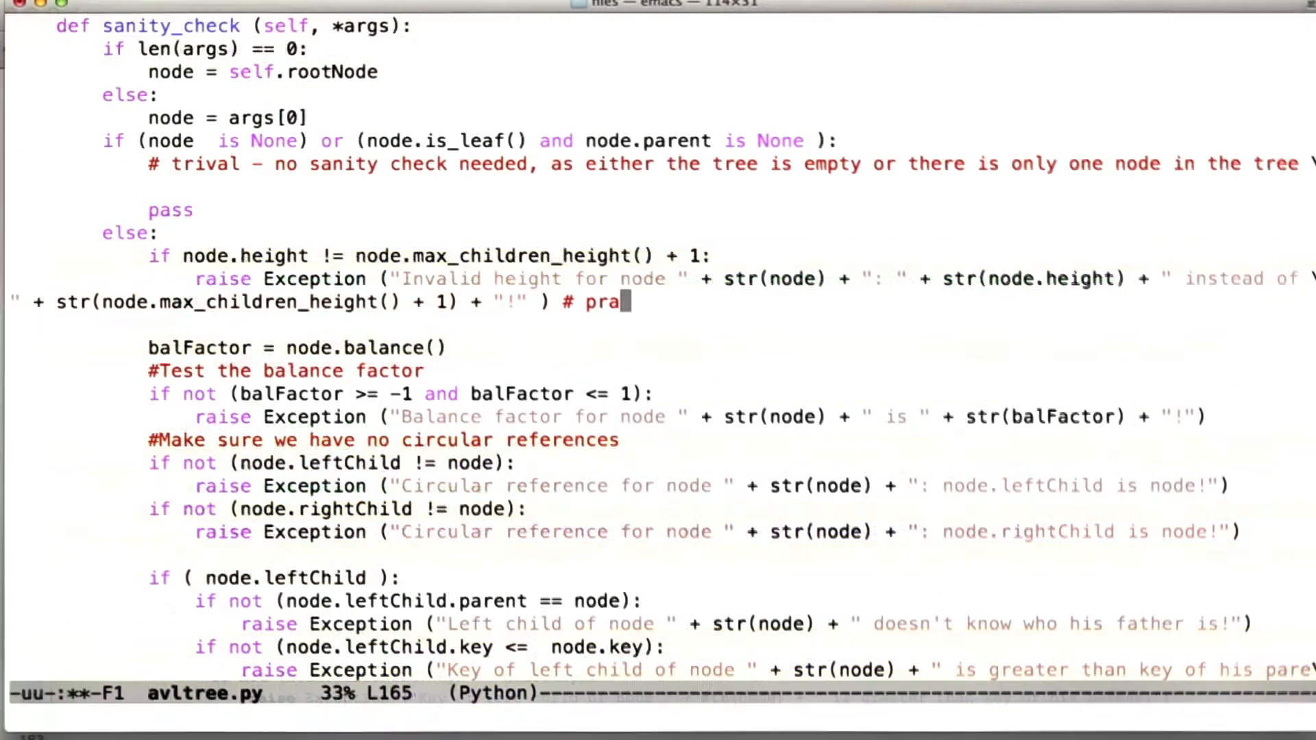
{"action": "type", "text": "gma:"}
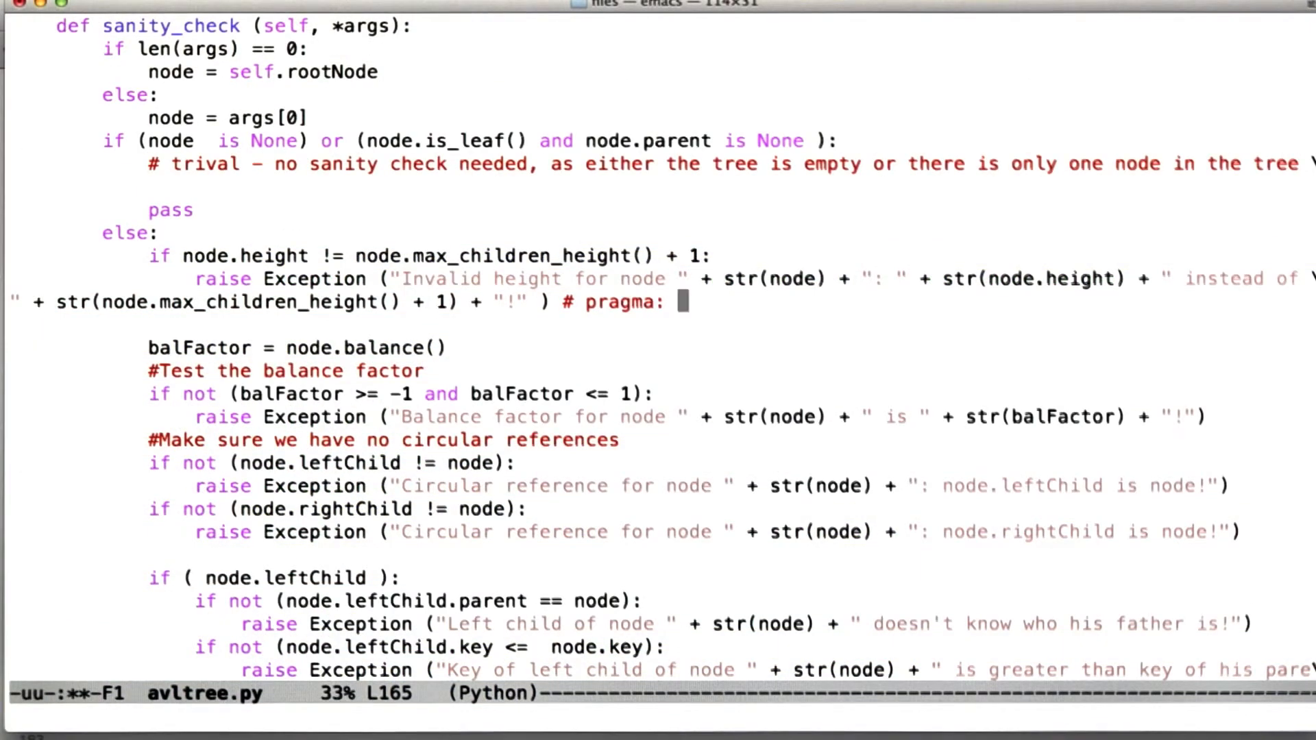
{"action": "type", "text": "no cover"}
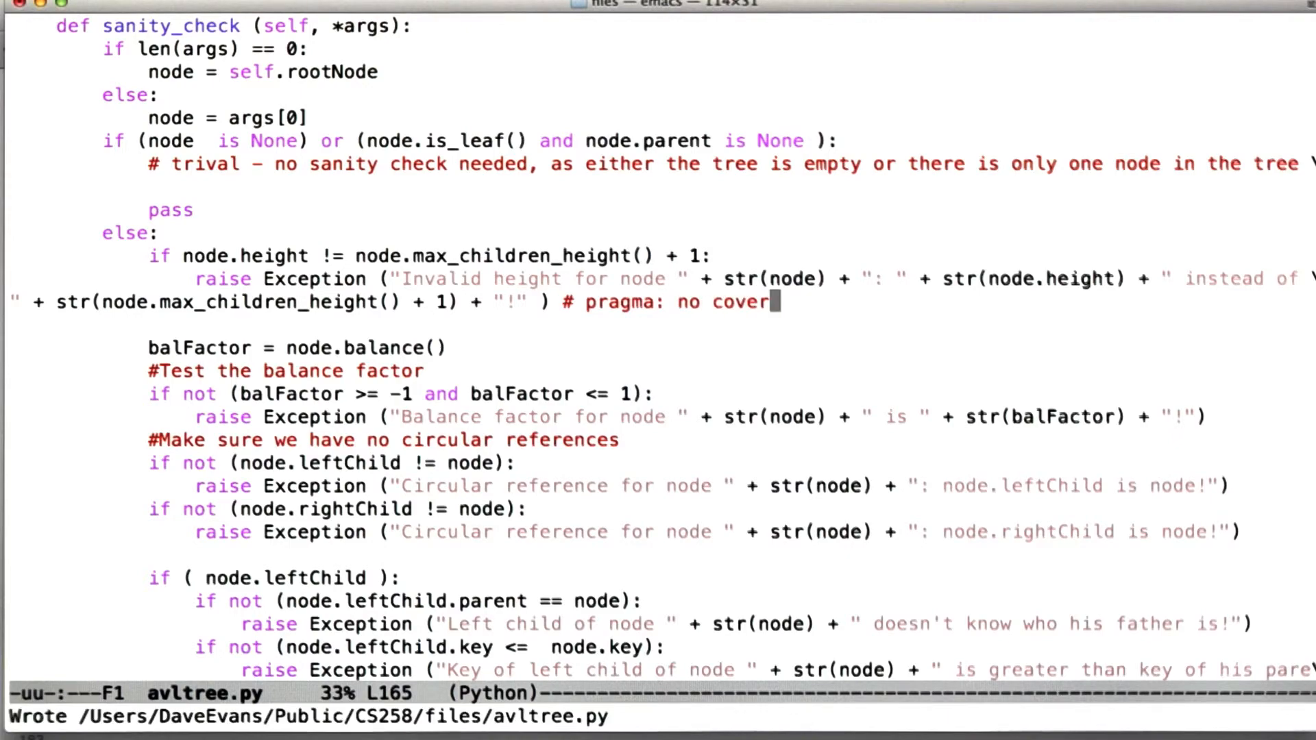